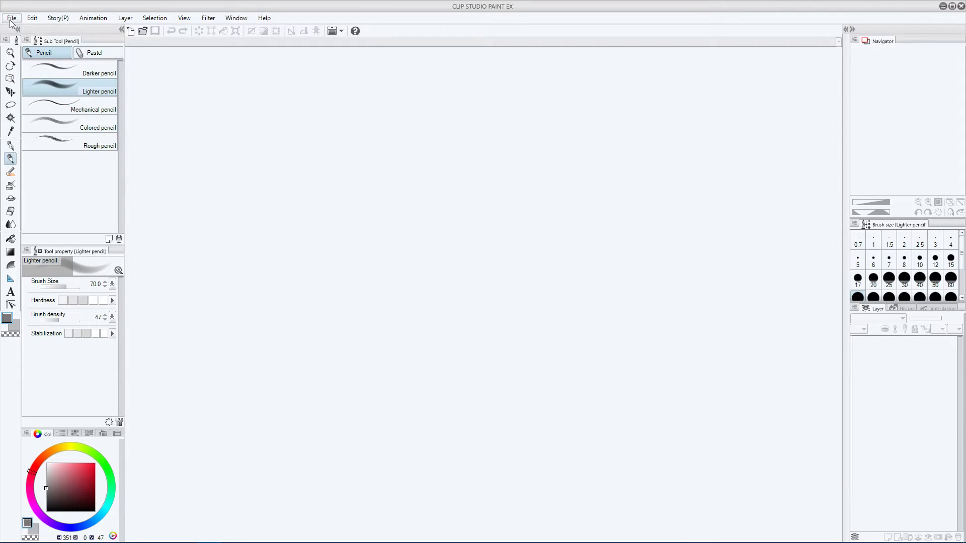
Step: Open Preferences from the File menu
{"action": "left_click", "coordinate": [9, 6]}
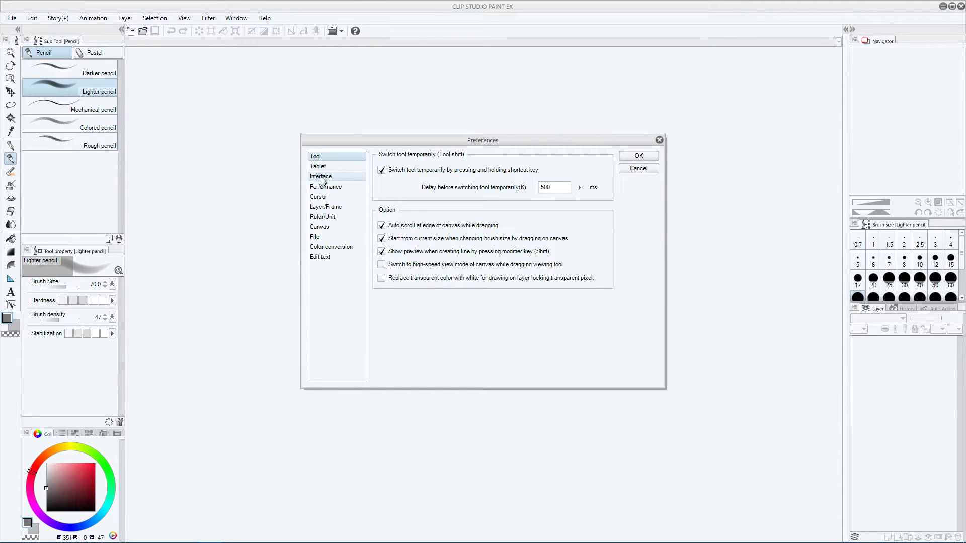
Step: Show the Interface page, preview Dark color, revert to Light color, and drag Adjust density
{"action": "left_click", "coordinate": [320, 177]}
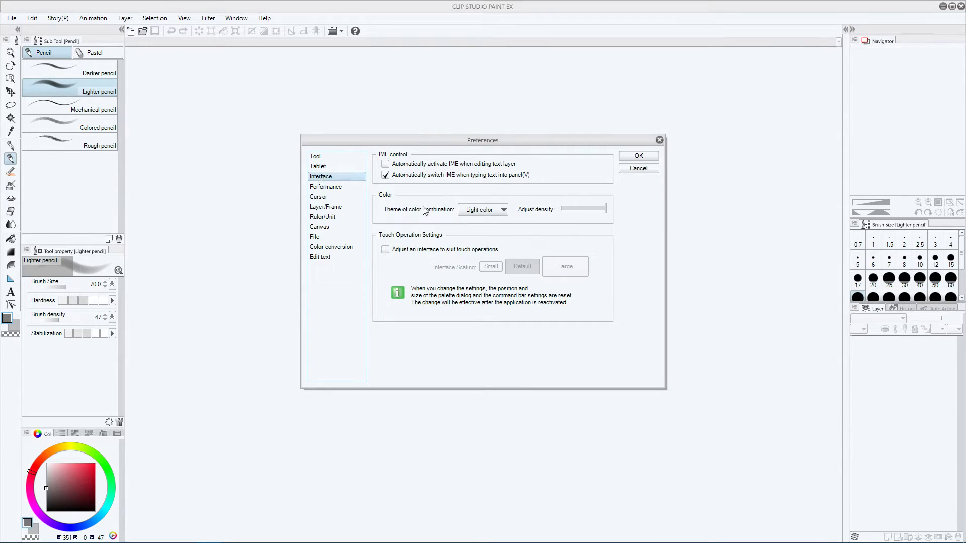
{"action": "mouse_move", "coordinate": [389, 214]}
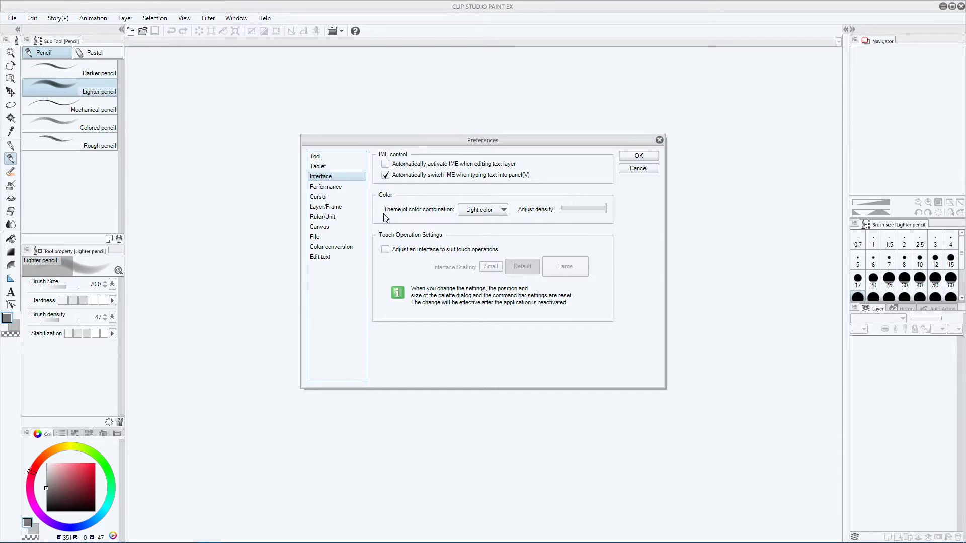
{"action": "mouse_move", "coordinate": [463, 218]}
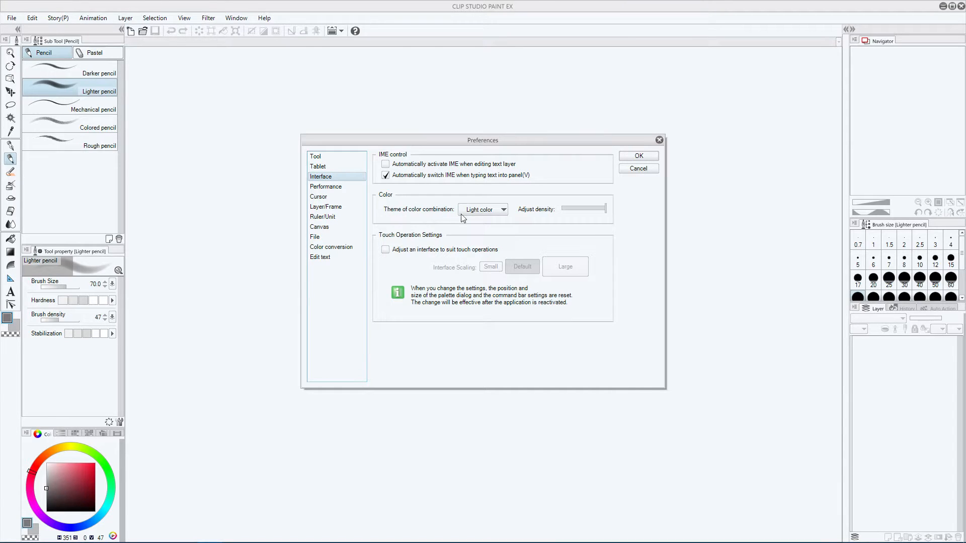
{"action": "mouse_move", "coordinate": [486, 214]}
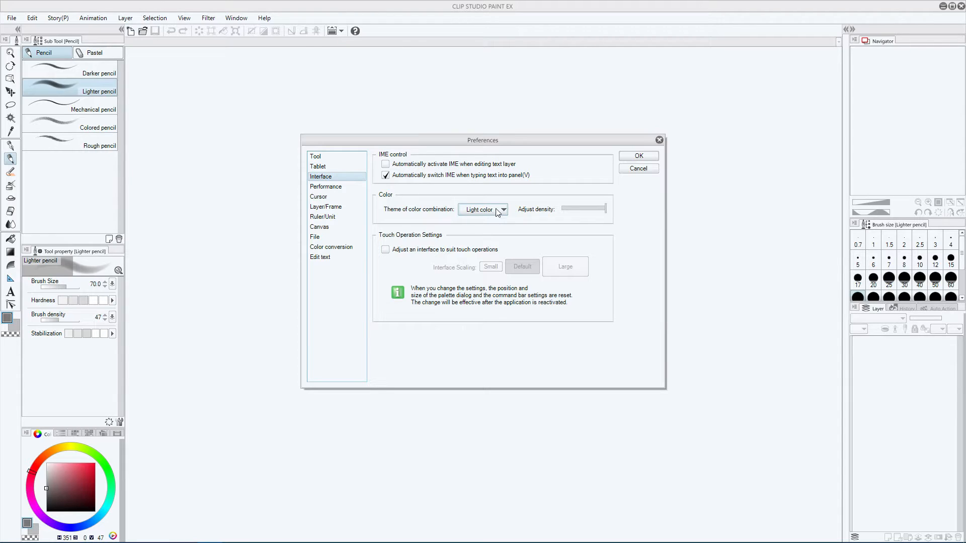
{"action": "left_click", "coordinate": [503, 210]}
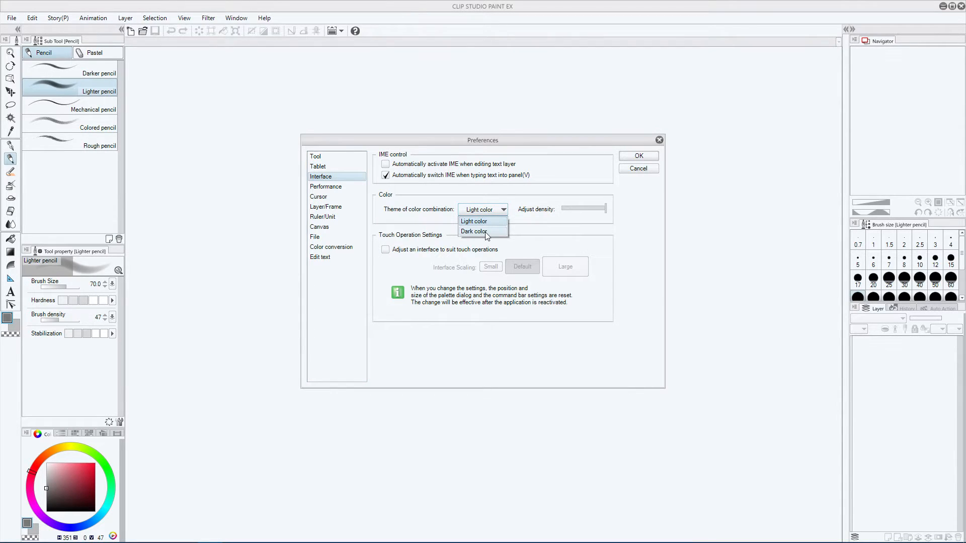
{"action": "left_click", "coordinate": [474, 231]}
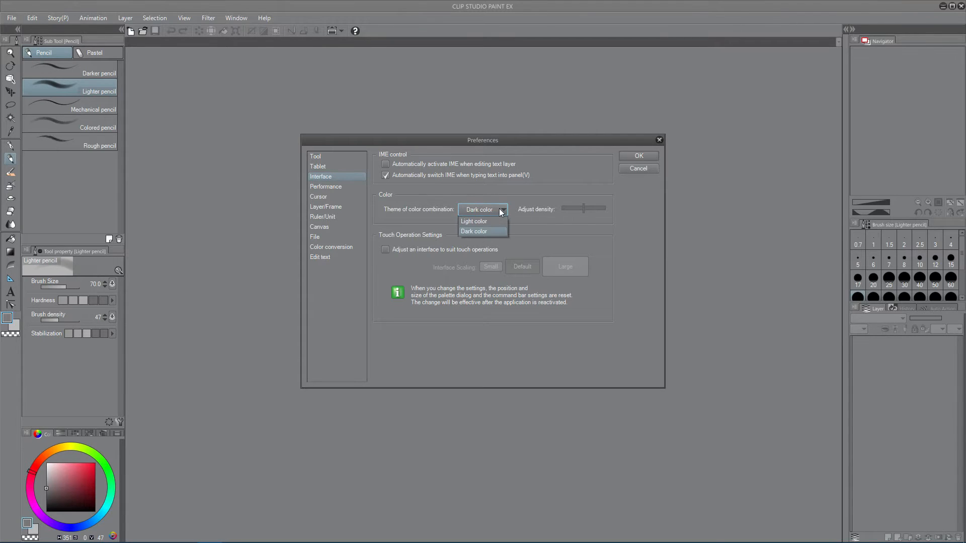
{"action": "left_click", "coordinate": [474, 222]}
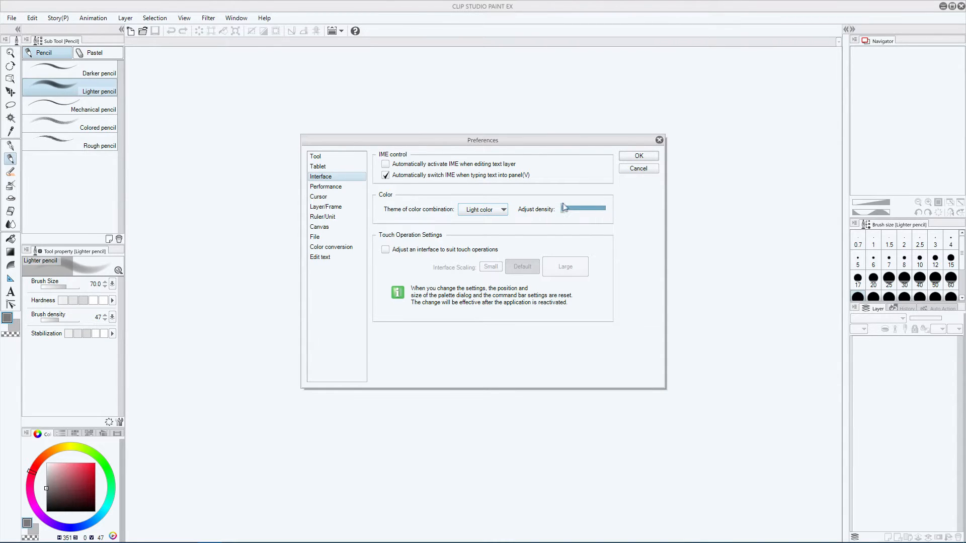
{"action": "left_click_drag", "start_coordinate": [562, 209], "coordinate": [578, 208]}
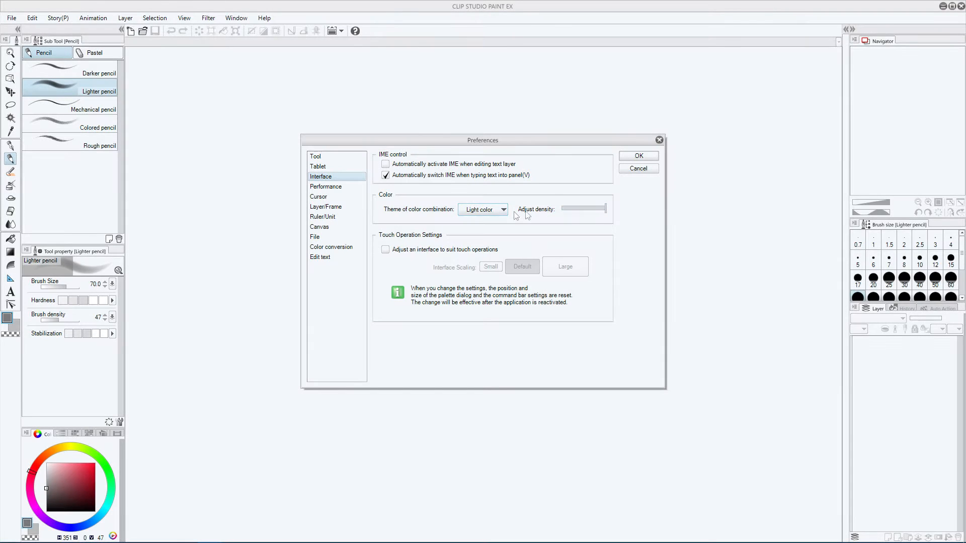
Step: Select Dark color in the Theme of color combination dropdown
{"action": "left_click", "coordinate": [503, 210]}
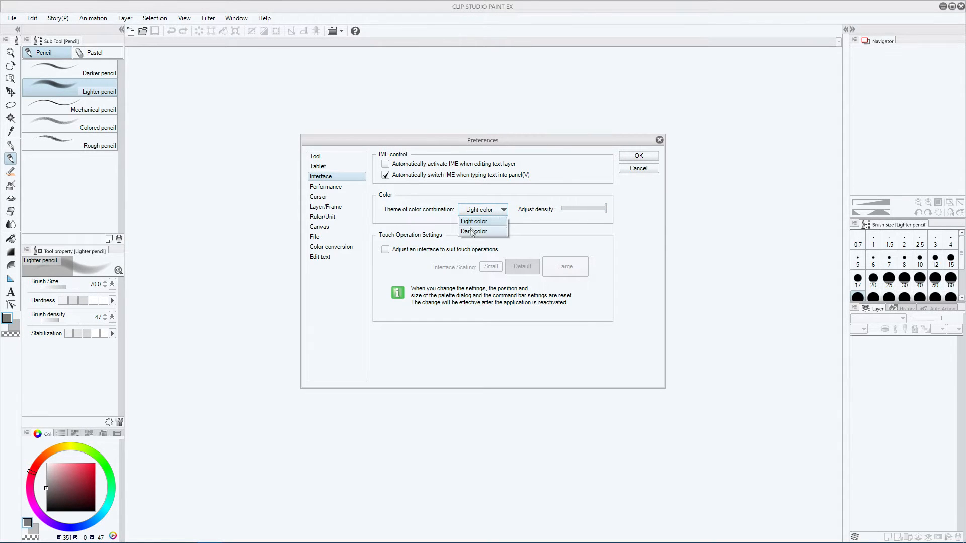
{"action": "left_click", "coordinate": [475, 232]}
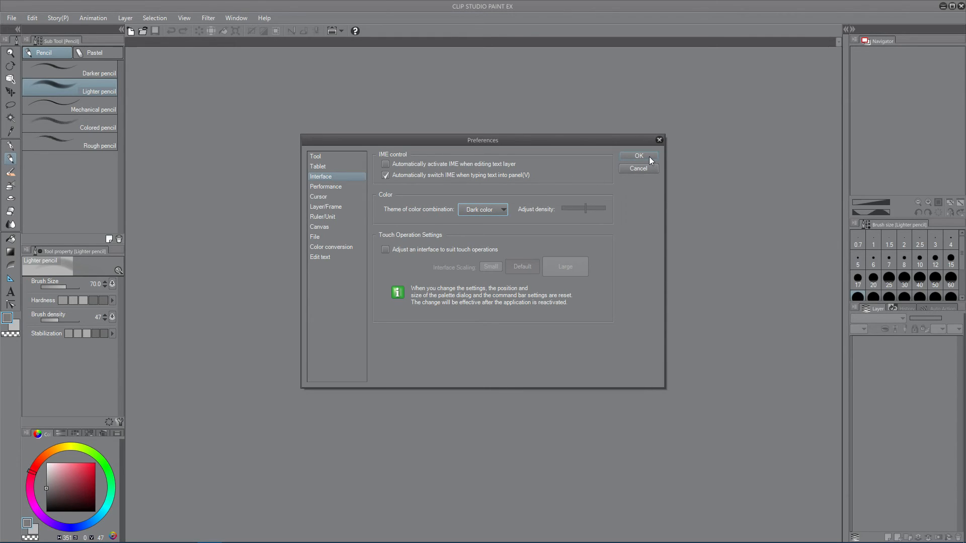
{"action": "mouse_move", "coordinate": [618, 157]}
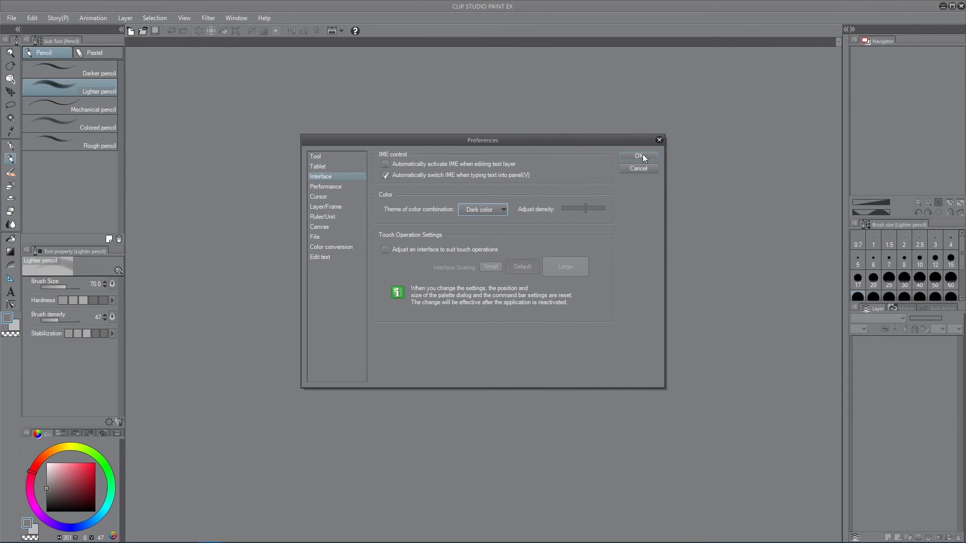
Step: Confirm the Preferences dialog with OK, keeping the dark theme
{"action": "left_click", "coordinate": [638, 157]}
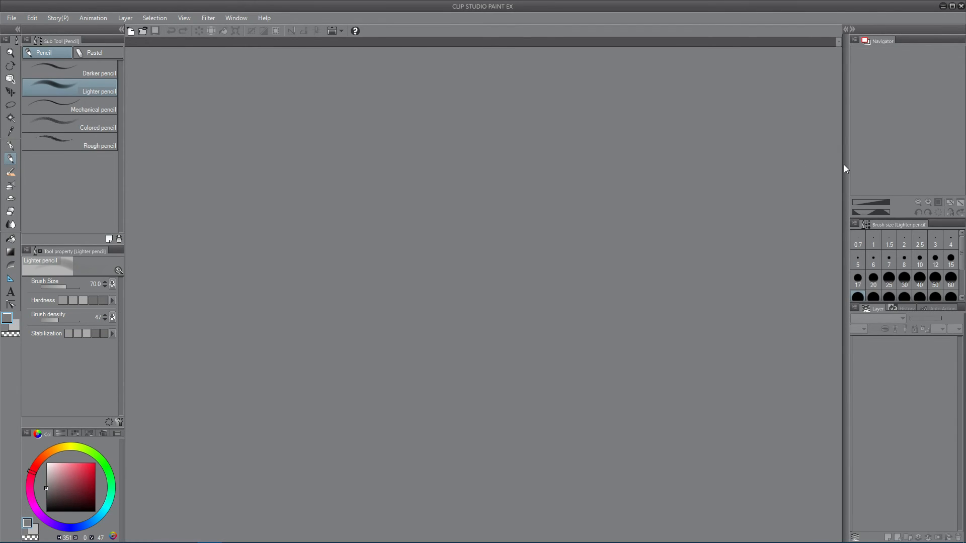
{"action": "mouse_move", "coordinate": [553, 142]}
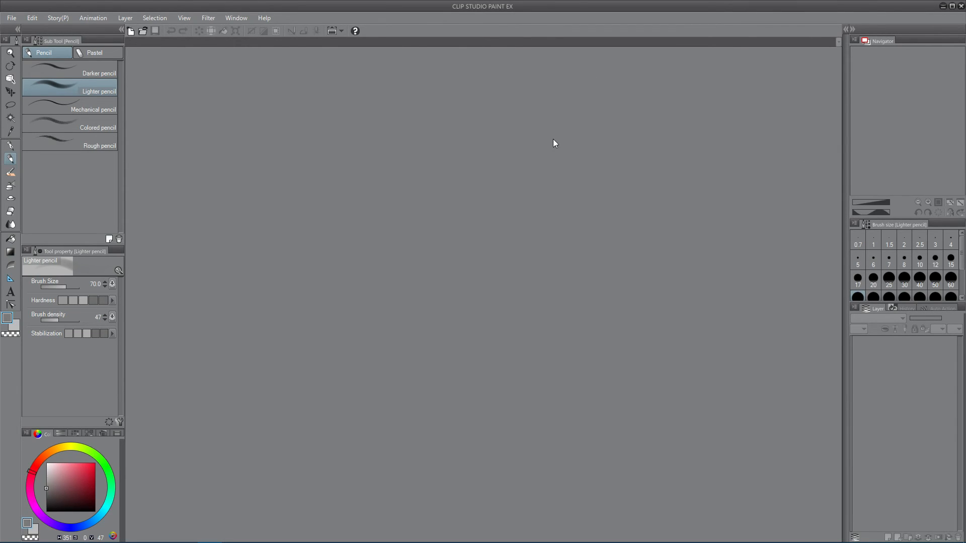
{"action": "mouse_move", "coordinate": [142, 136]}
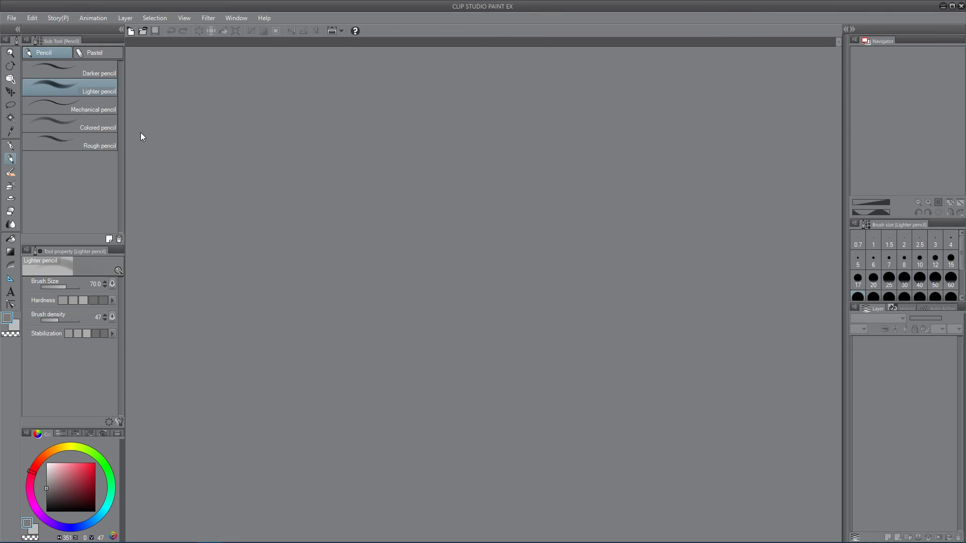